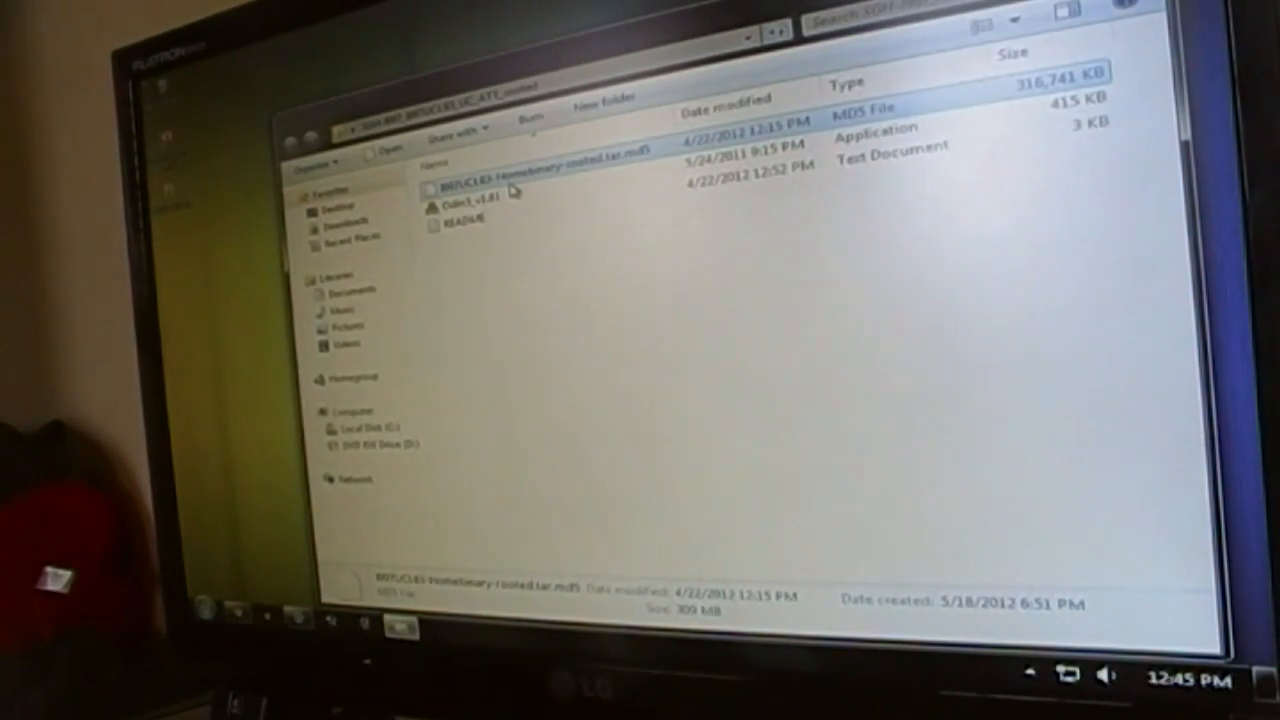
# Show the context menu for Odin3_v1.81.exe in the firmware folder, with Run as administrator available.
pyautogui.rightClick(460, 204)
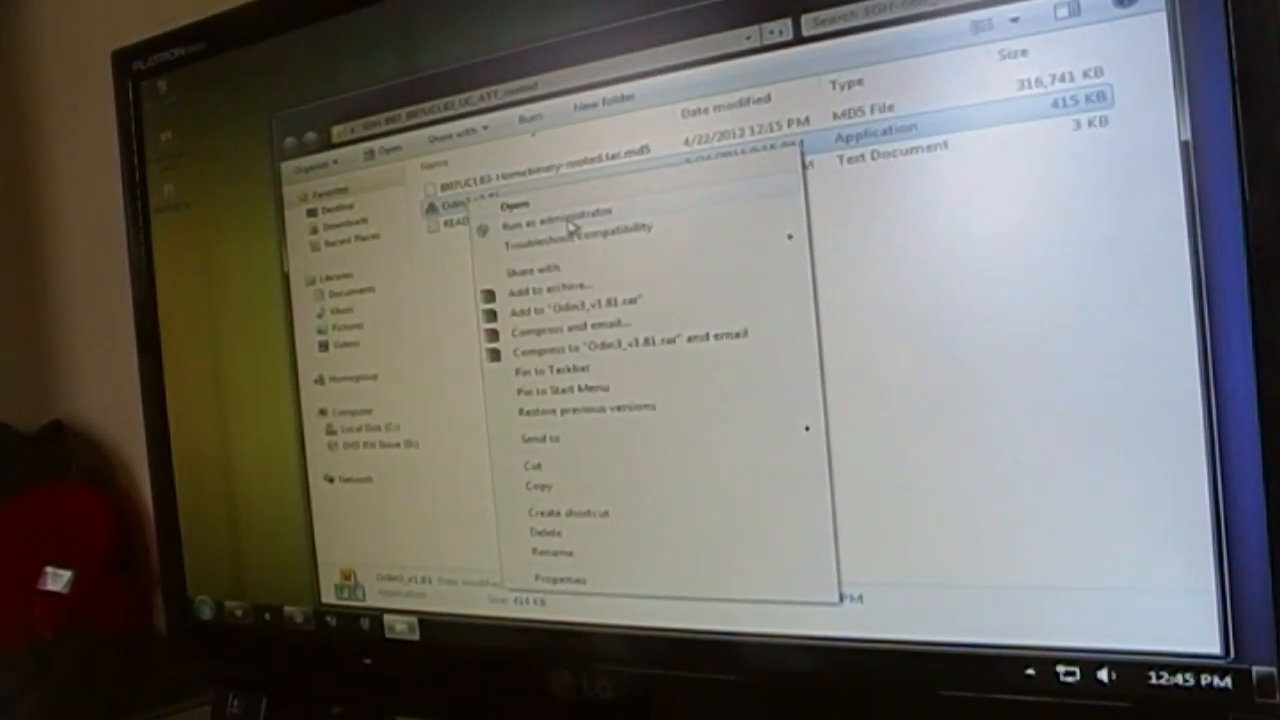